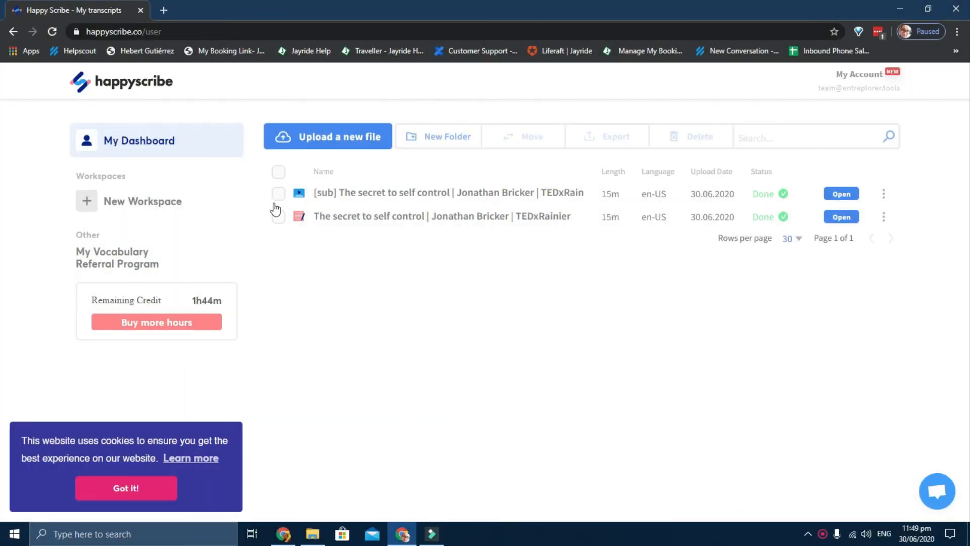
{"action": "mouse_move", "coordinate": [226, 159]}
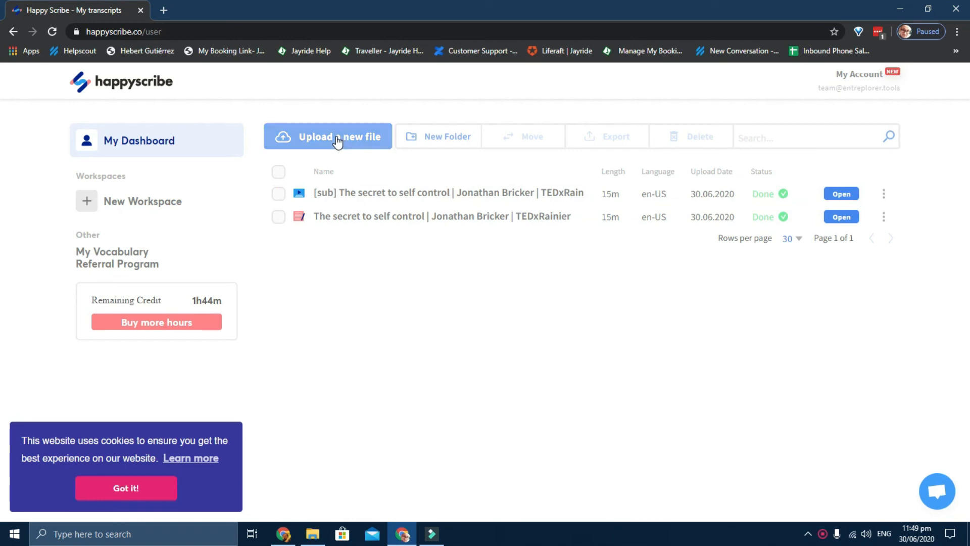
Start a new file upload and proceed past the audio quality questionnaire to the upload form
{"action": "left_click", "coordinate": [335, 136]}
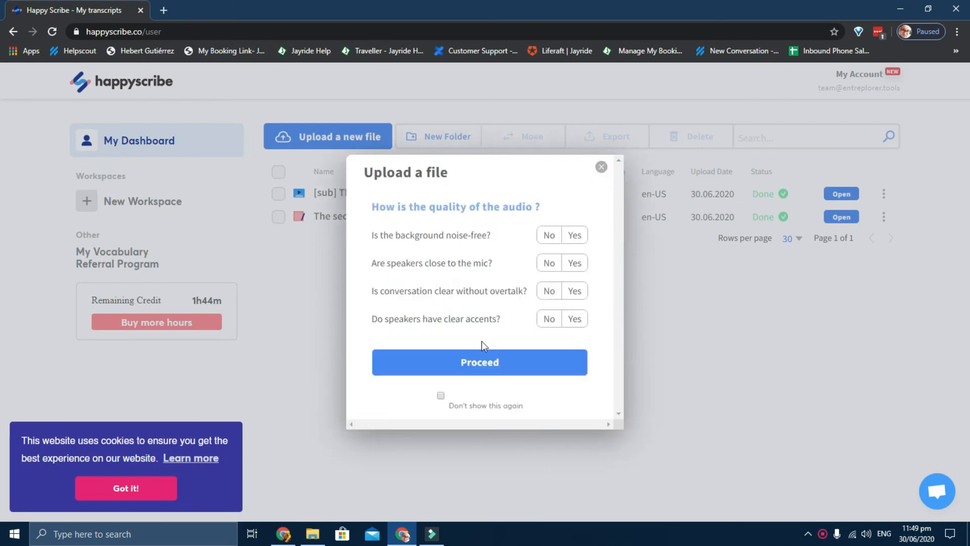
{"action": "left_click", "coordinate": [479, 361]}
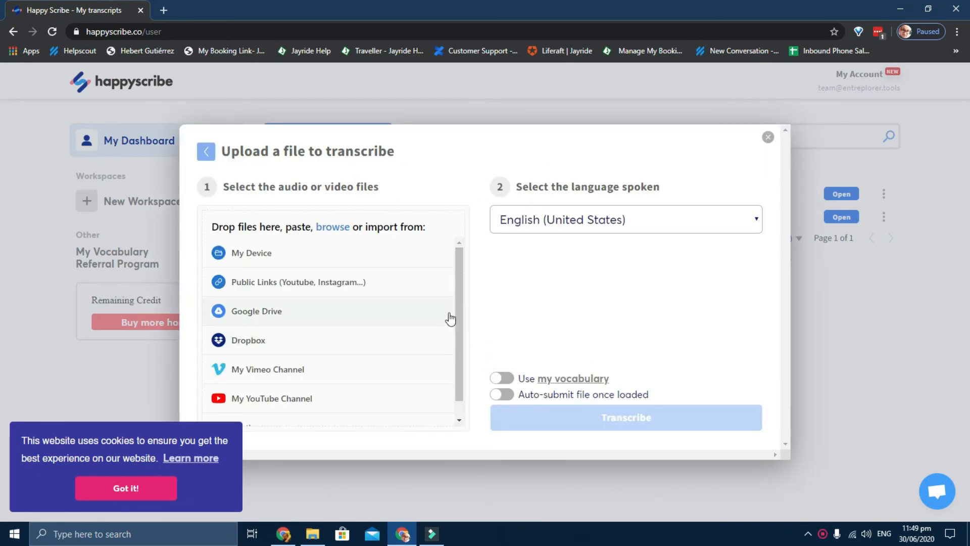
{"action": "mouse_move", "coordinate": [654, 259]}
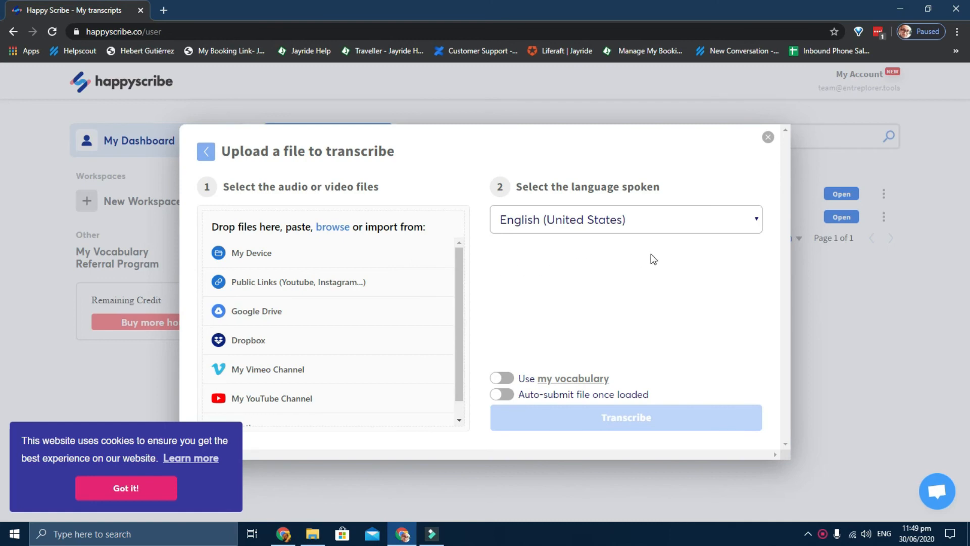
{"action": "mouse_move", "coordinate": [769, 137]}
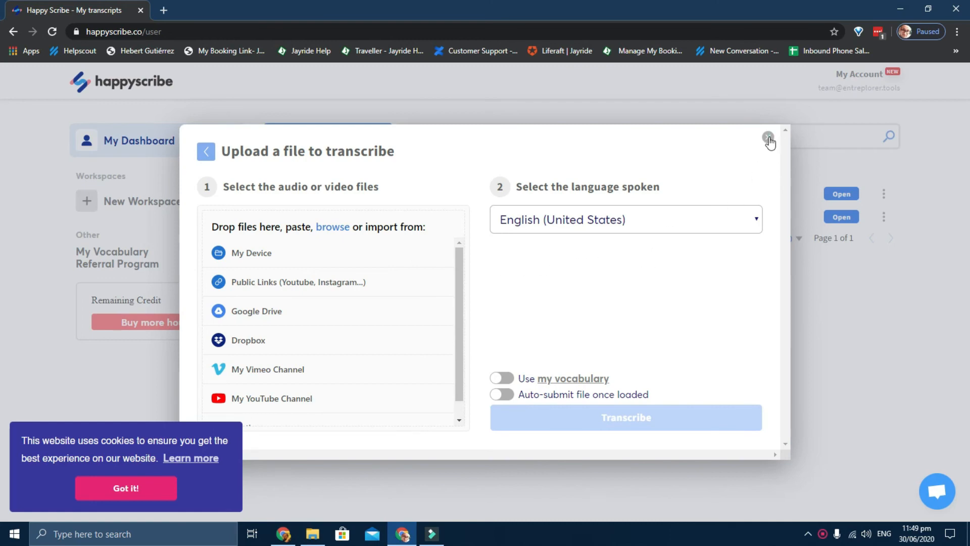
Close the 'Upload a file to transcribe' window without submitting, returning to the dashboard
{"action": "left_click", "coordinate": [768, 137]}
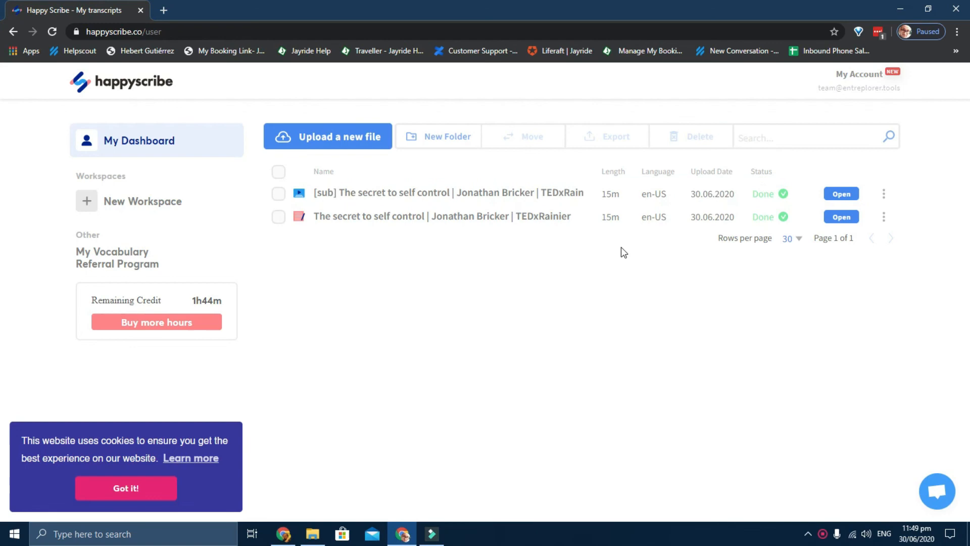
{"action": "mouse_move", "coordinate": [732, 299]}
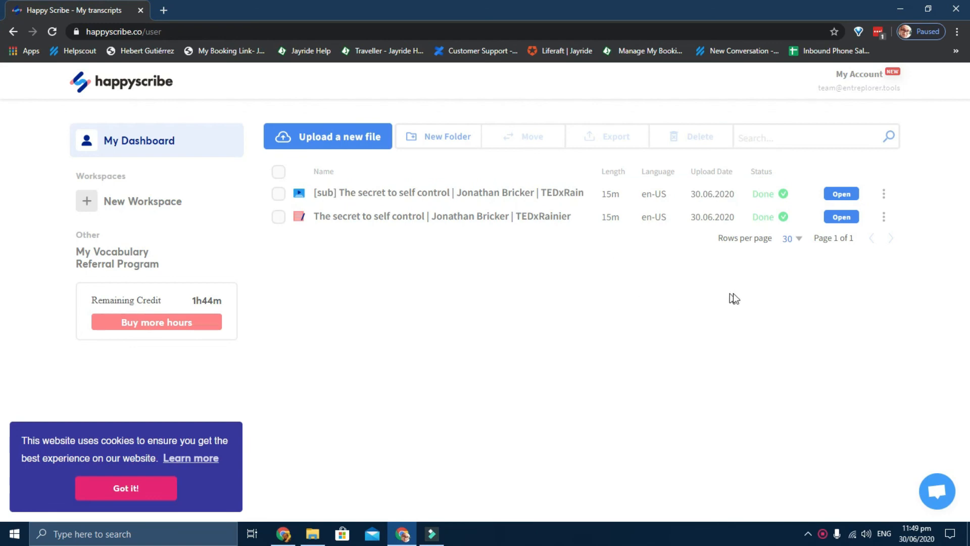
{"action": "mouse_move", "coordinate": [837, 269]}
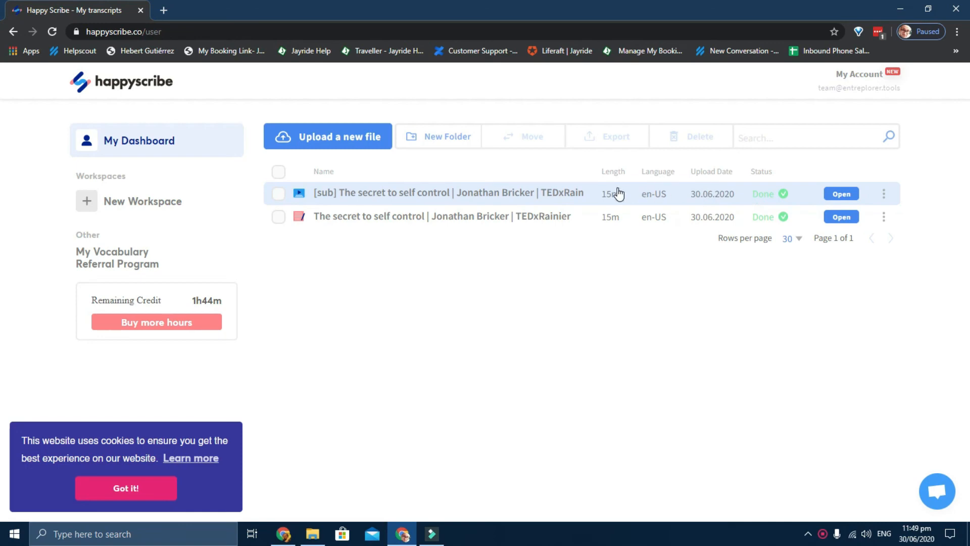
{"action": "mouse_move", "coordinate": [611, 198]}
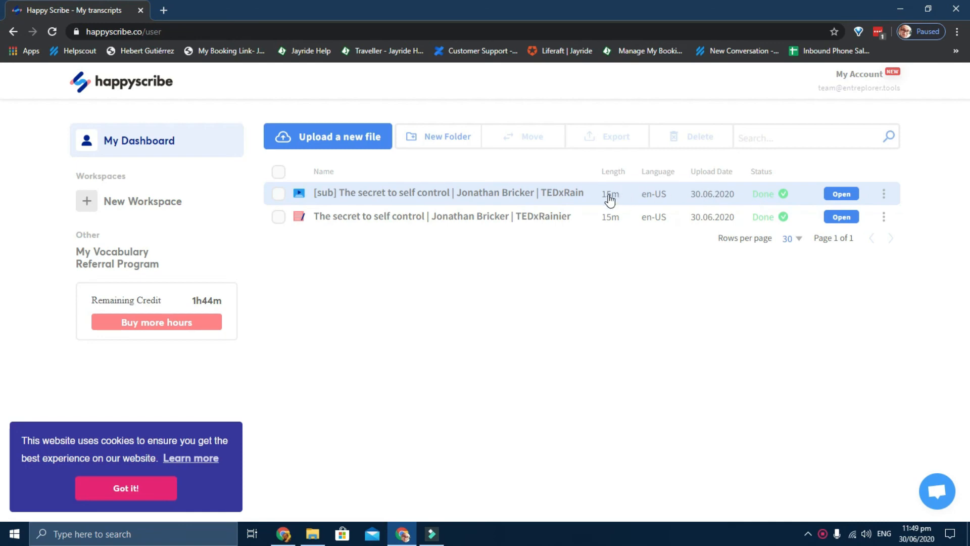
{"action": "mouse_move", "coordinate": [621, 204]}
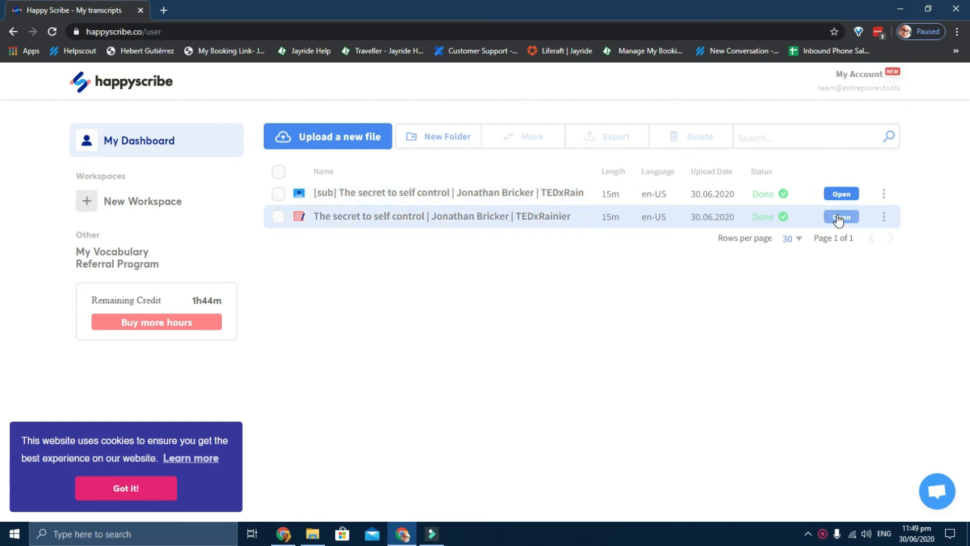
Open the self-control TEDxRainier talk transcript in the editor and play its video
{"action": "left_click", "coordinate": [841, 217]}
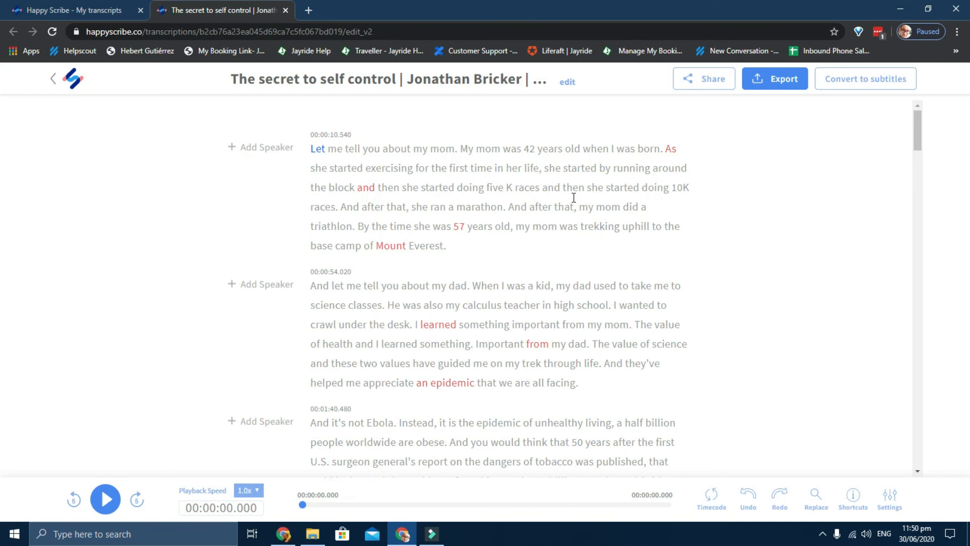
{"action": "left_click", "coordinate": [105, 499]}
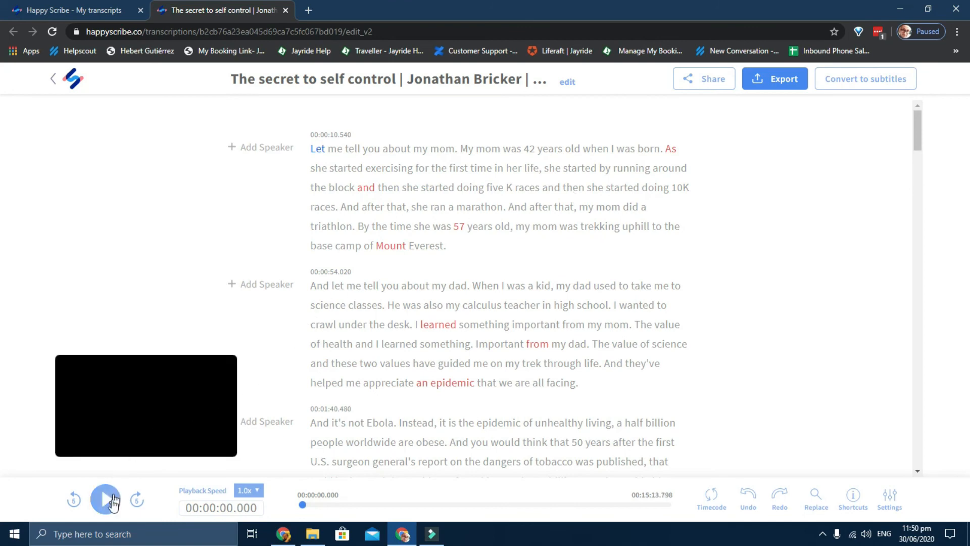
{"action": "left_click", "coordinate": [104, 499]}
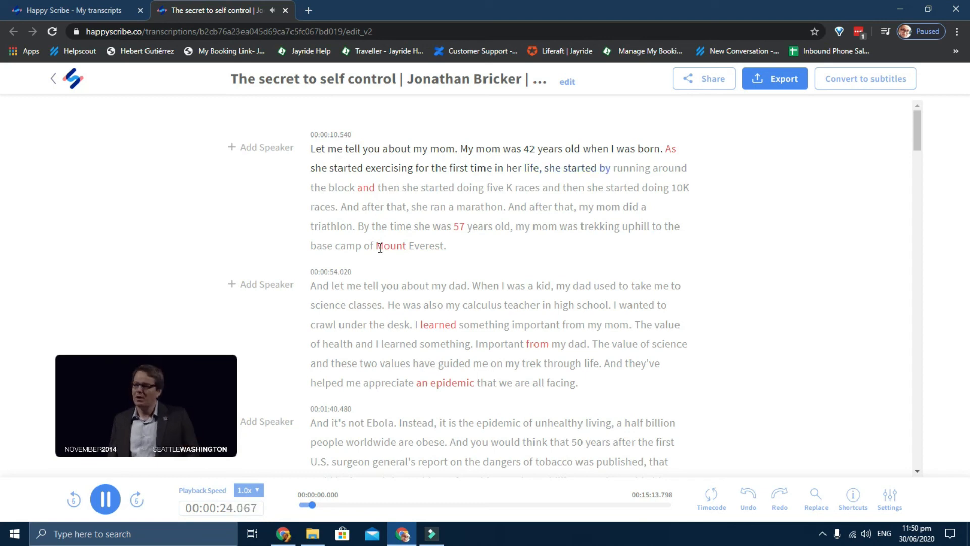
Briefly view the transcript editor settings, then return to the My transcripts dashboard
{"action": "left_click", "coordinate": [890, 498]}
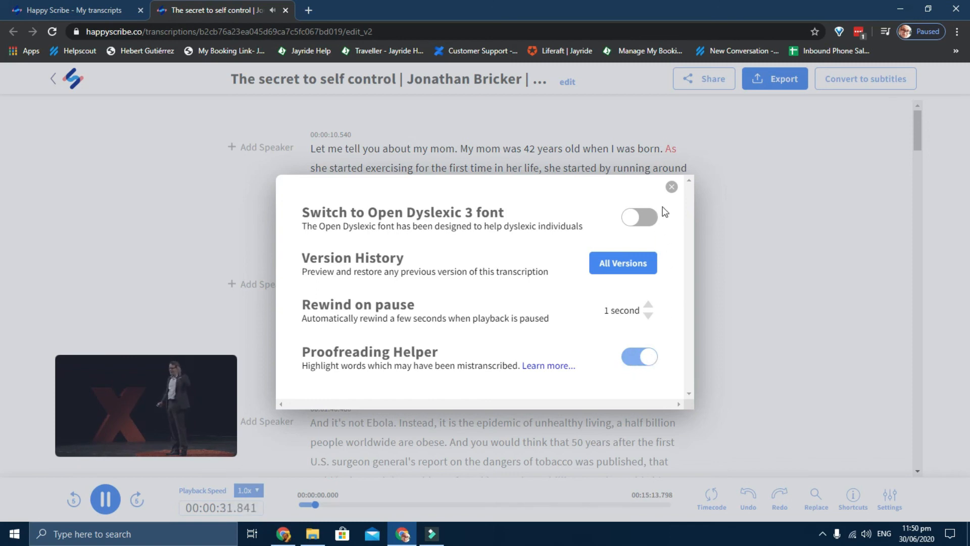
{"action": "left_click", "coordinate": [671, 187]}
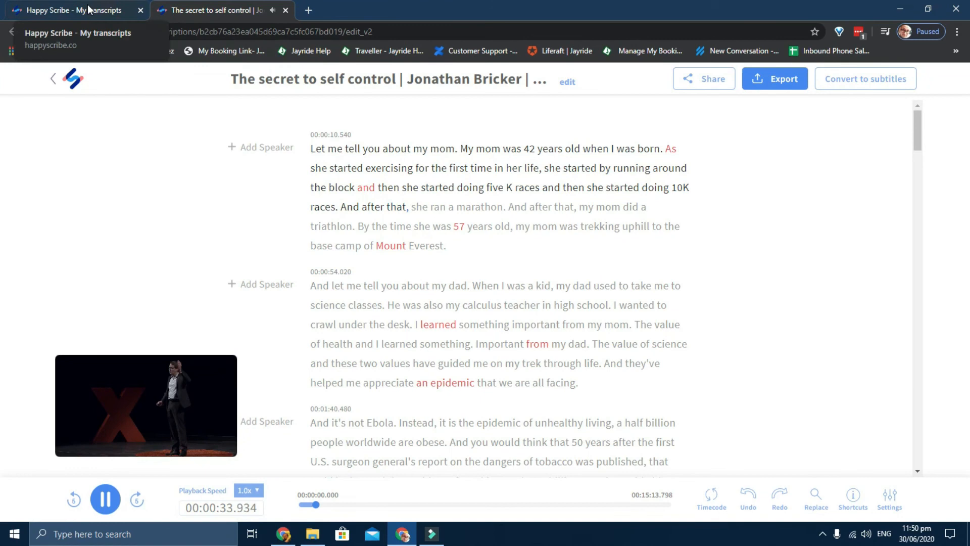
{"action": "left_click", "coordinate": [70, 10]}
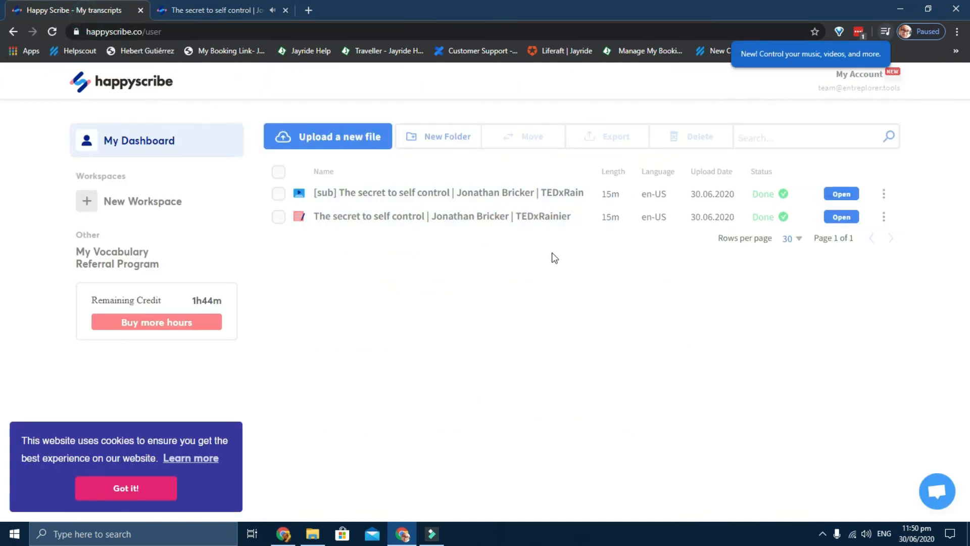
Open the [sub] version of the talk in the subtitle editor and show its Format subtitles options
{"action": "left_click", "coordinate": [841, 193]}
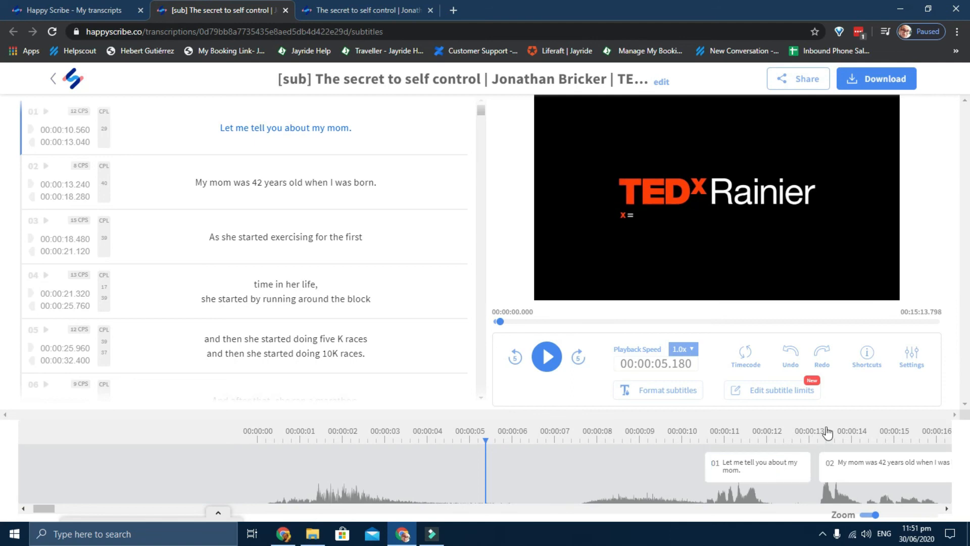
{"action": "mouse_move", "coordinate": [724, 386]}
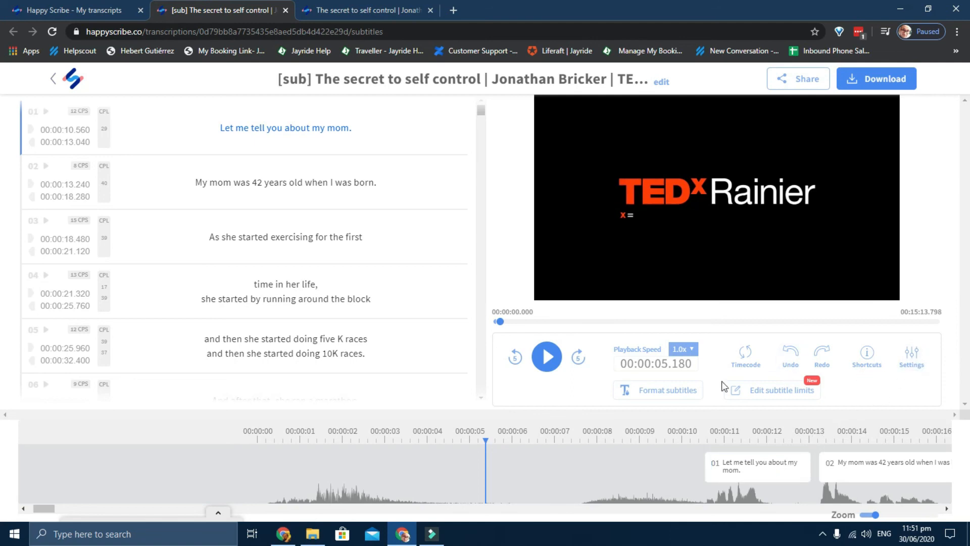
{"action": "left_click", "coordinate": [658, 390]}
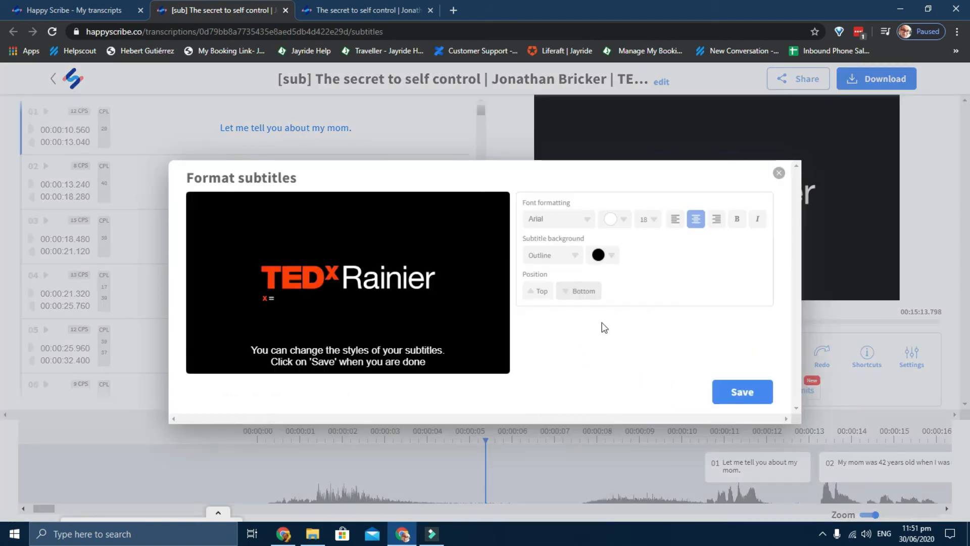
{"action": "mouse_move", "coordinate": [558, 220]}
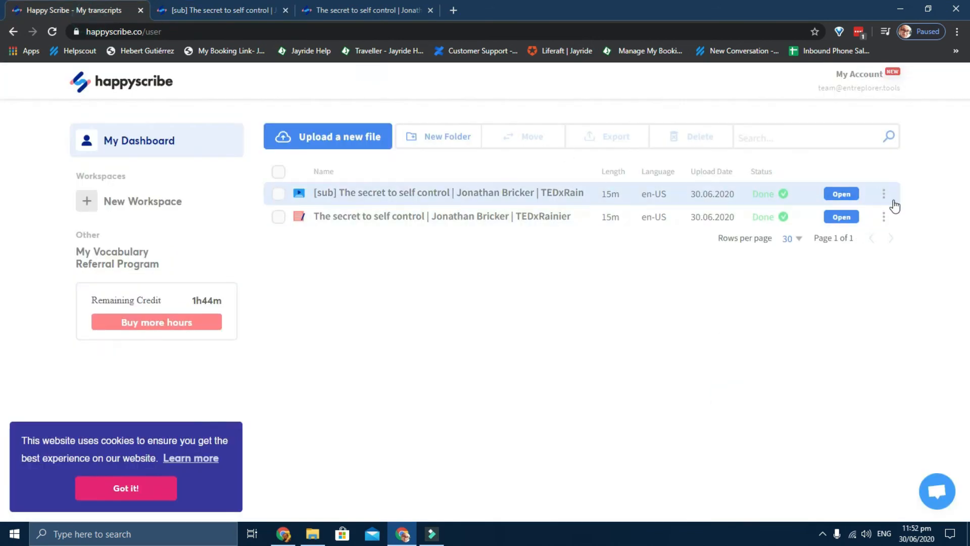
Export the [sub] file from its three-dot menu, showing the list of available file formats
{"action": "left_click", "coordinate": [884, 193]}
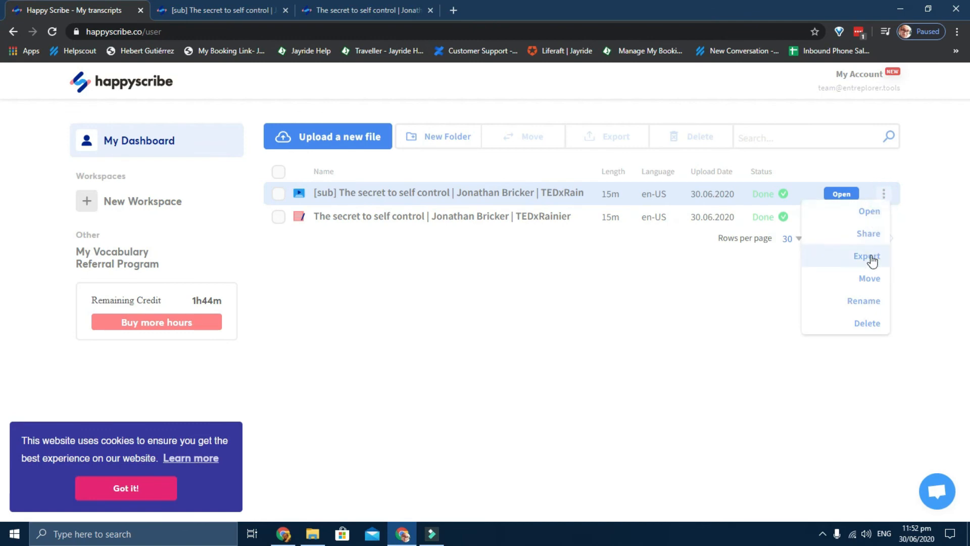
{"action": "left_click", "coordinate": [865, 257]}
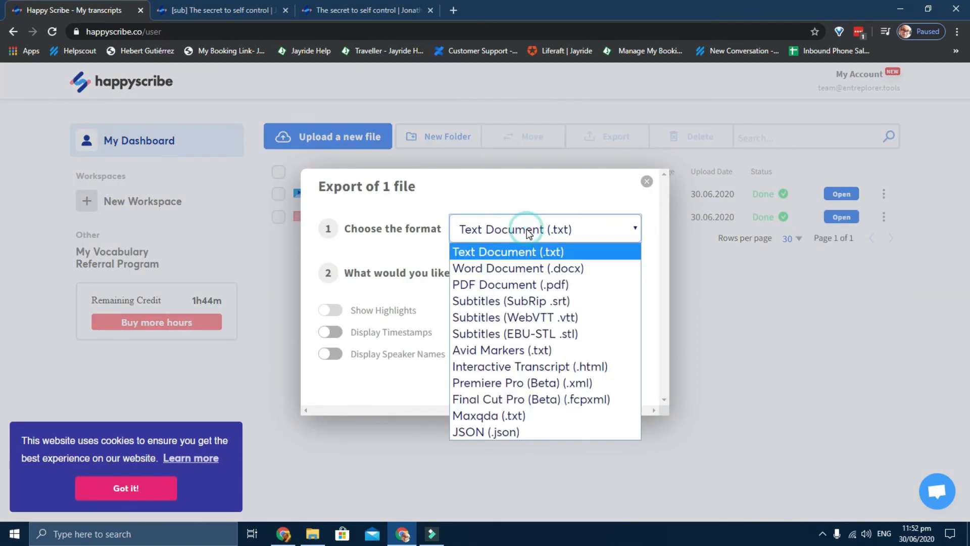
{"action": "mouse_move", "coordinate": [520, 274]}
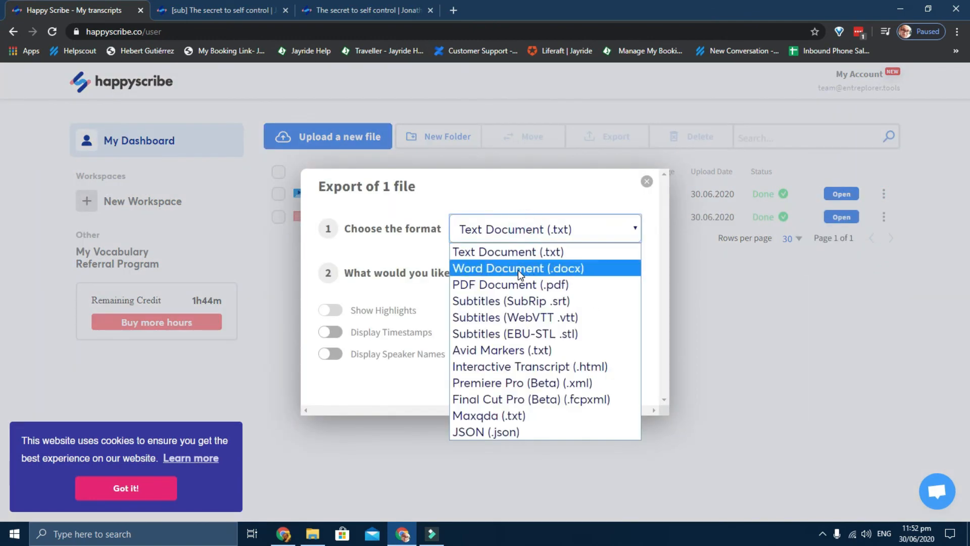
{"action": "mouse_move", "coordinate": [513, 288]}
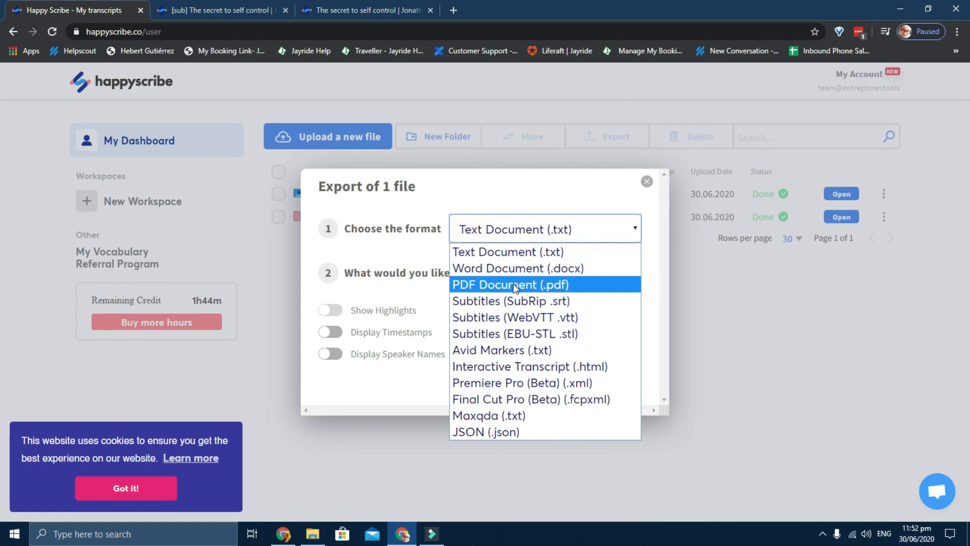
{"action": "mouse_move", "coordinate": [517, 304]}
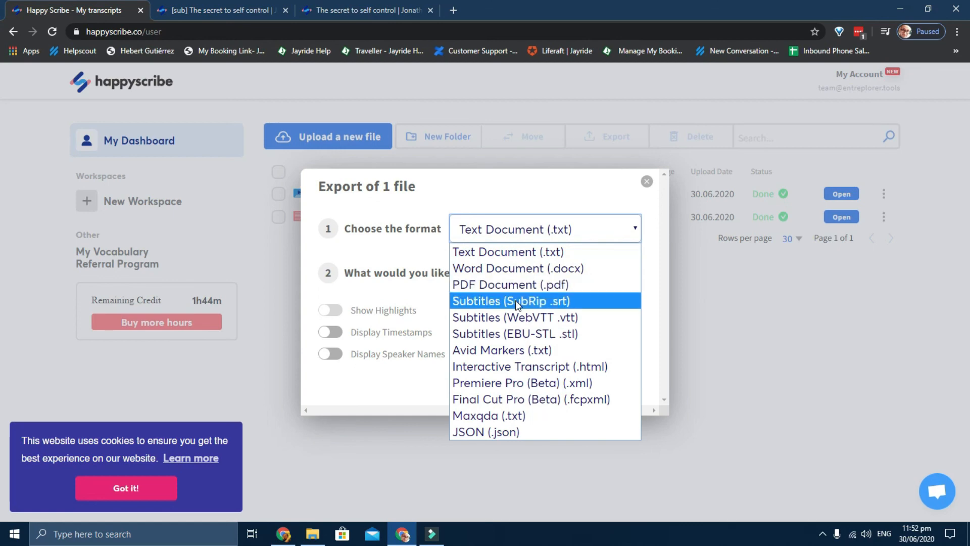